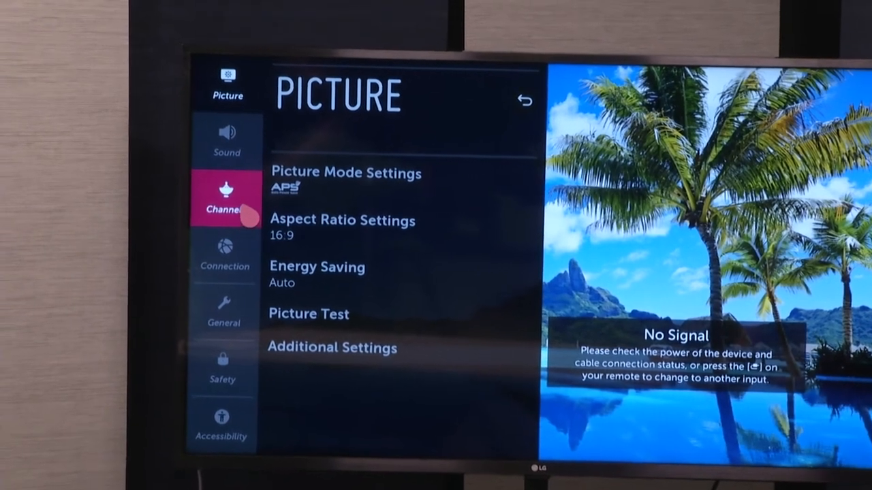
# - Enter the Channels section and choose Channel Tuning, reaching the set-top box prompt
pyautogui.click(225, 197)
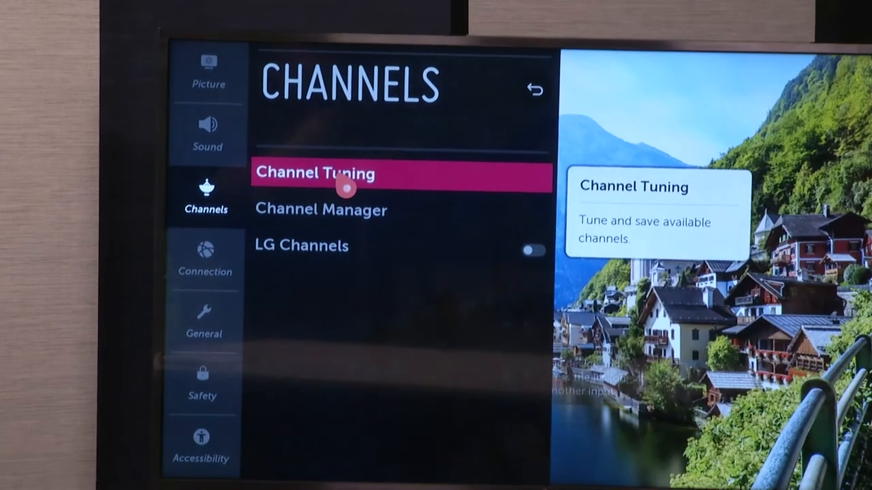
pyautogui.click(340, 175)
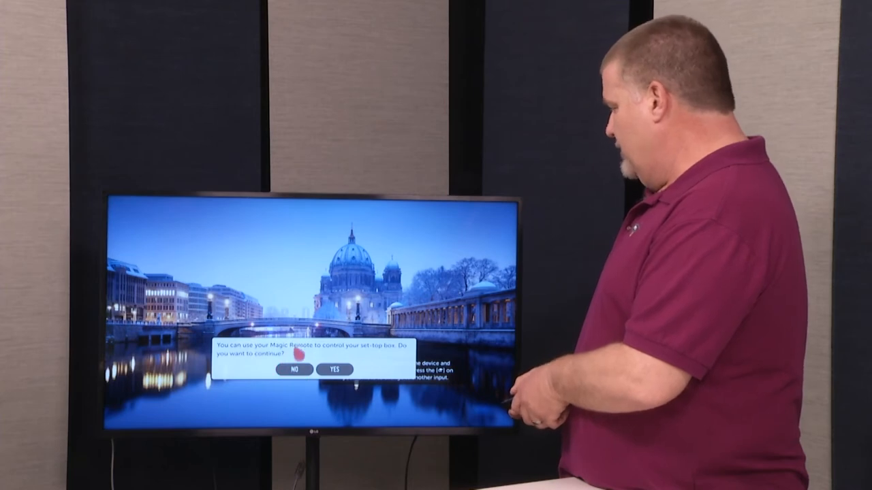
pyautogui.click(294, 371)
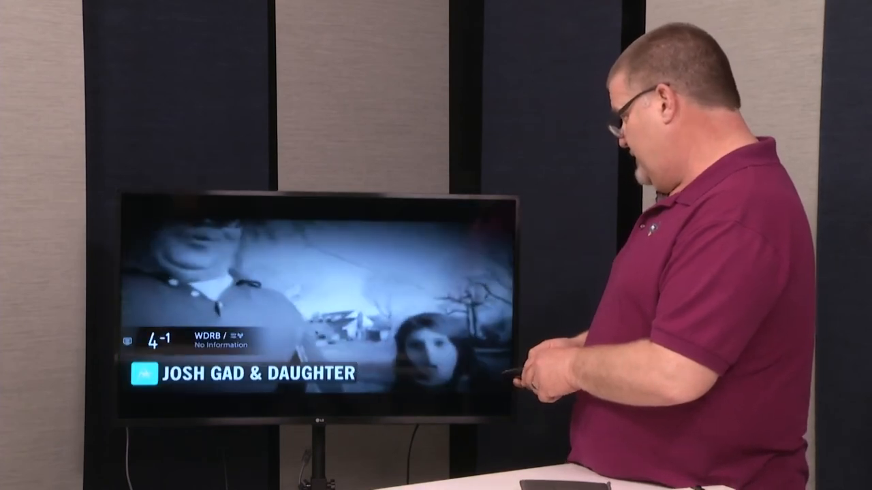
# - Switch up from channel 4-1 to live TV on channel 4-2 (WDRB/AN)
pyautogui.click(518, 370)
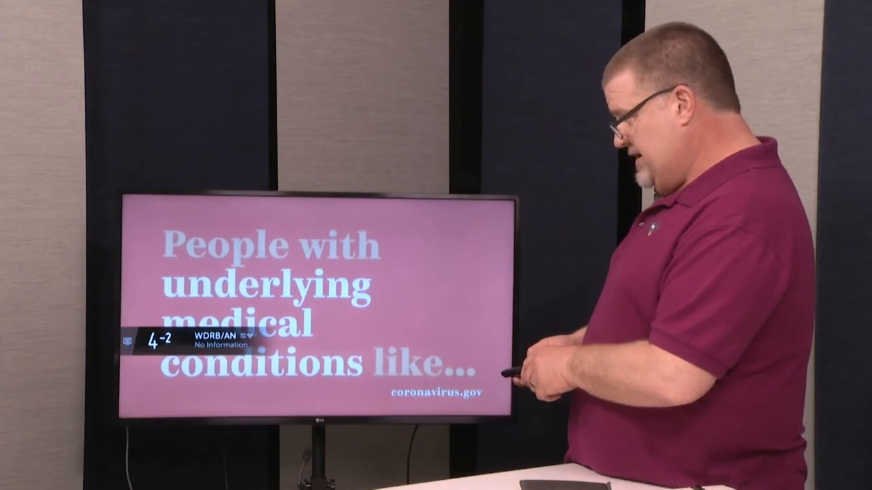